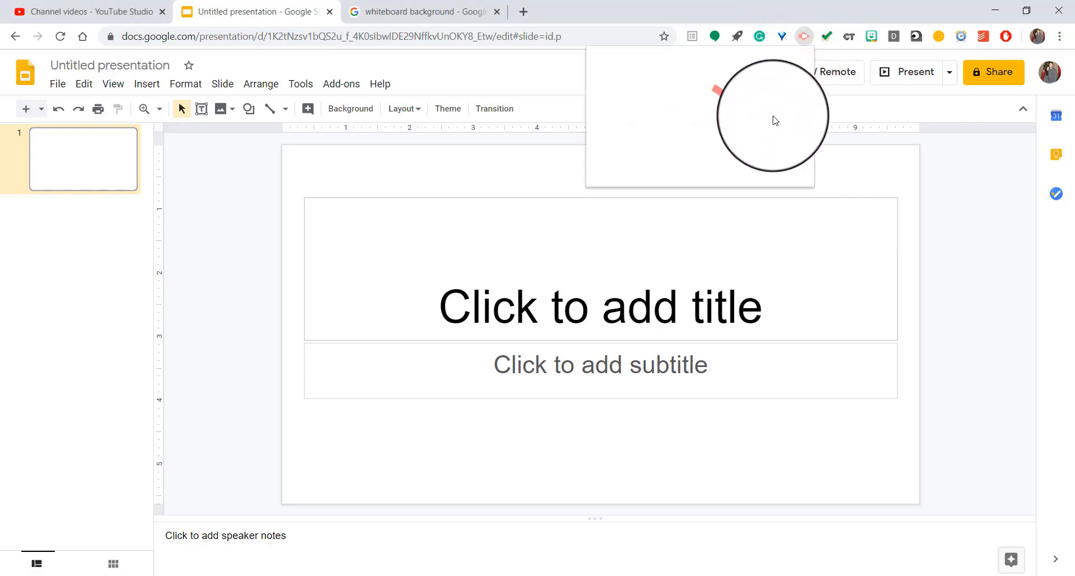
- Start a new Screencastify recording, bringing up the Share your screen prompt
click(804, 36)
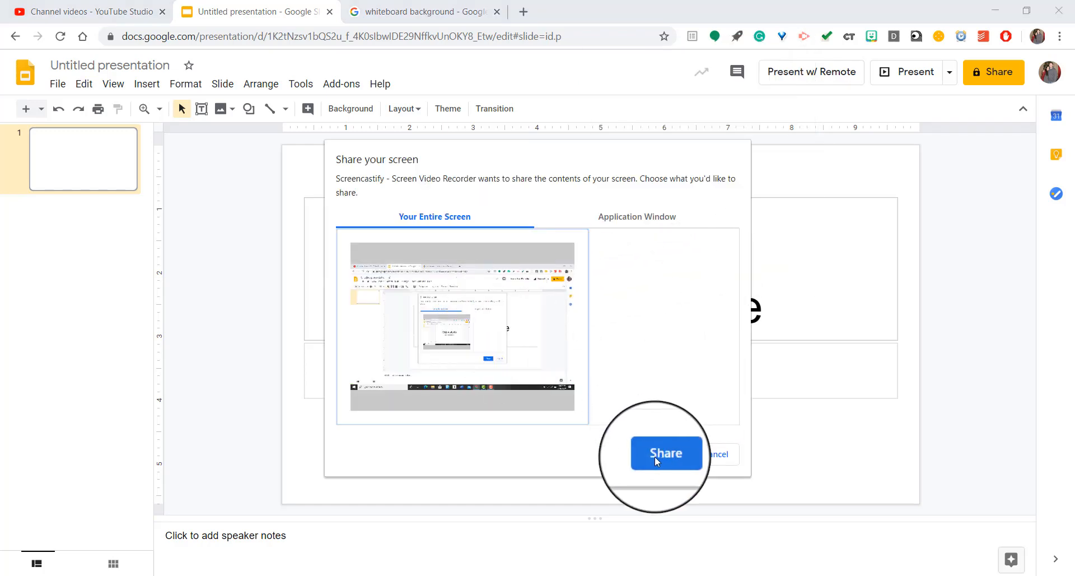
- Share the entire screen so recording begins with the drawing toolbar available
click(665, 454)
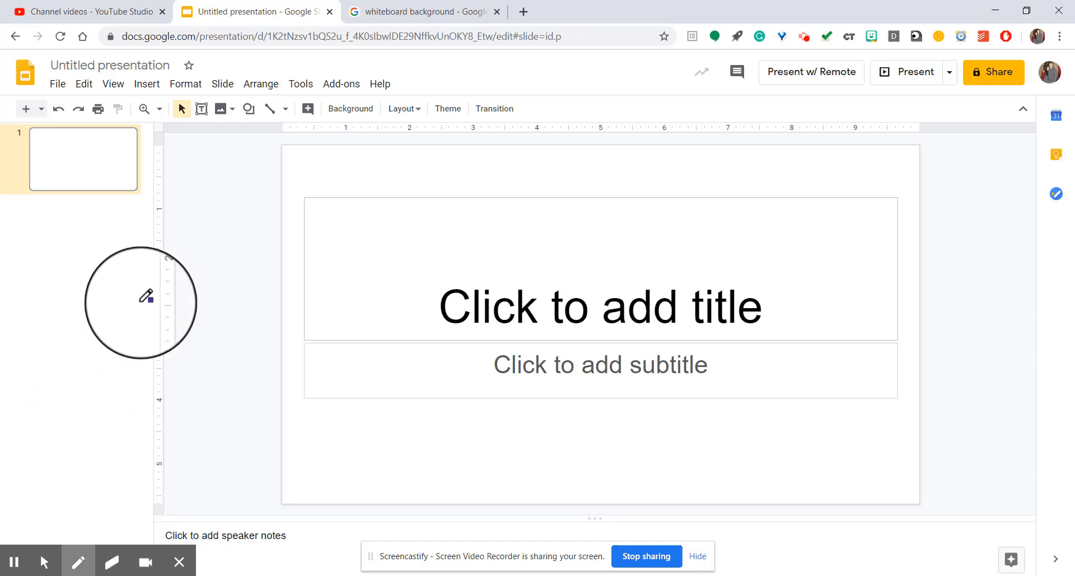
mouse_move(193, 379)
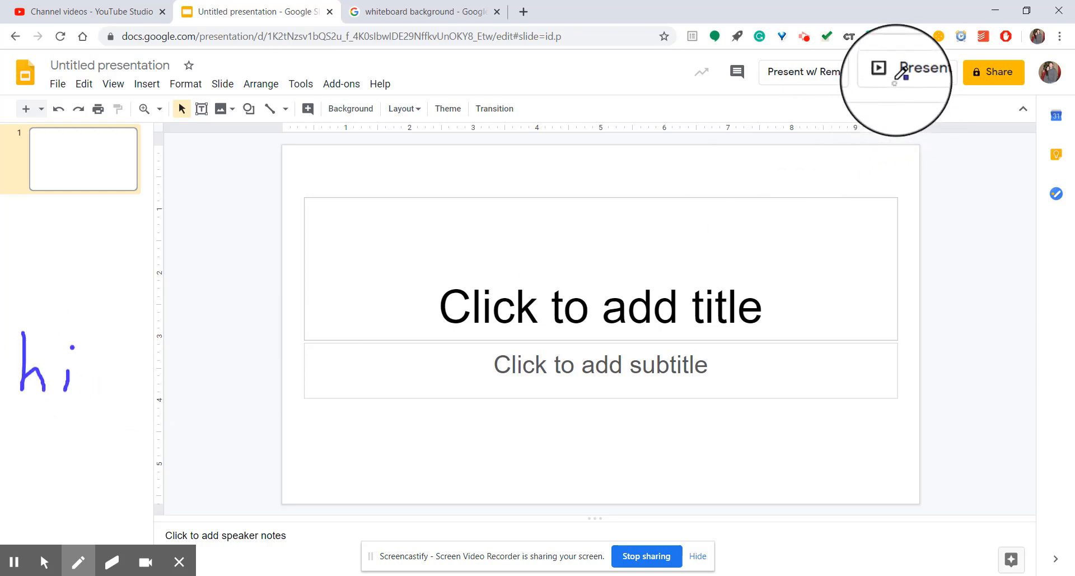
mouse_move(78, 561)
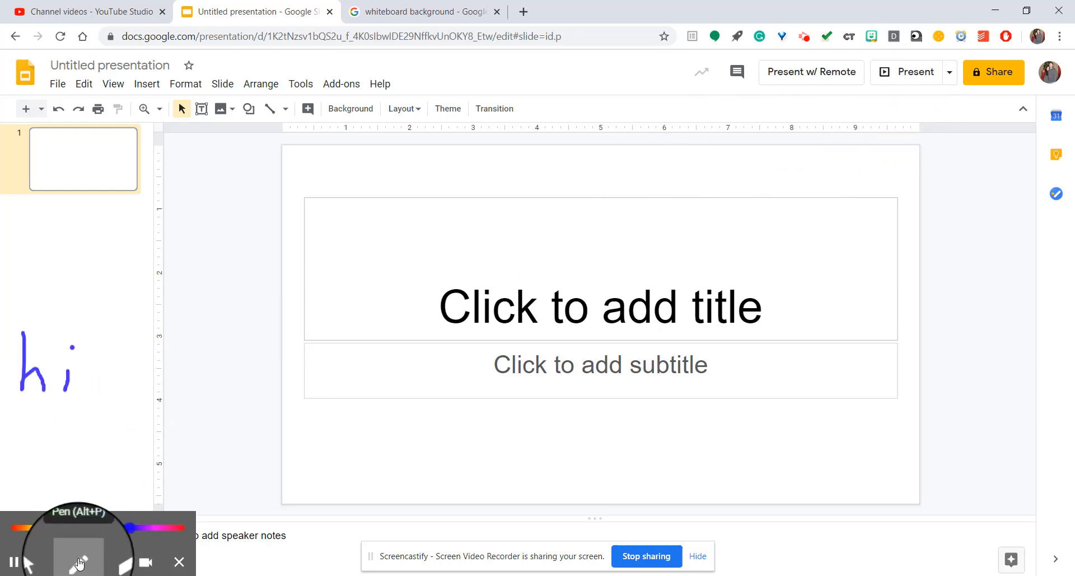
- Delete the title and subtitle placeholders with the pointer, then present the blank slide full screen
click(26, 562)
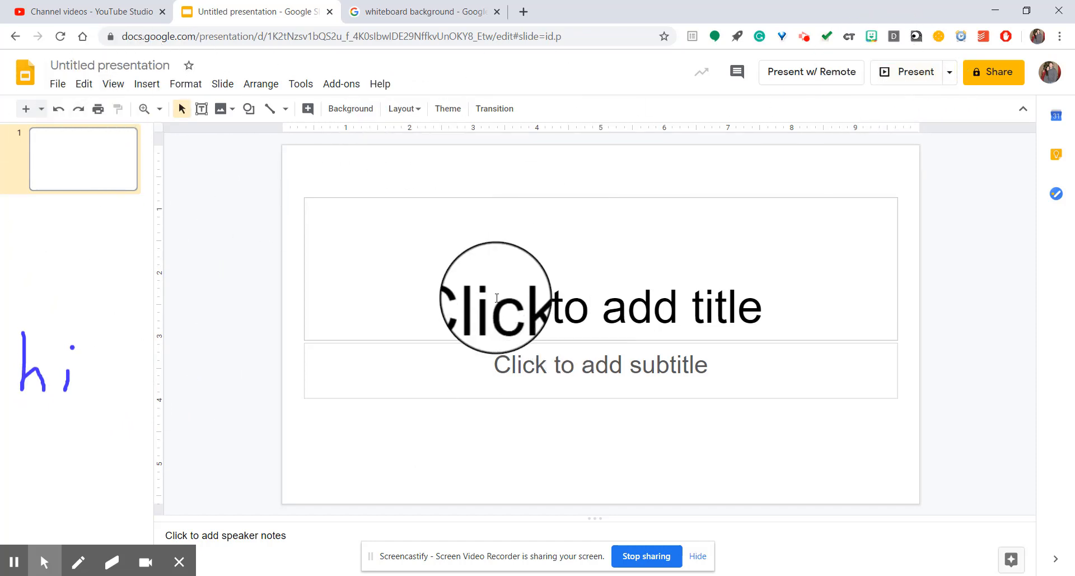
mouse_move(568, 281)
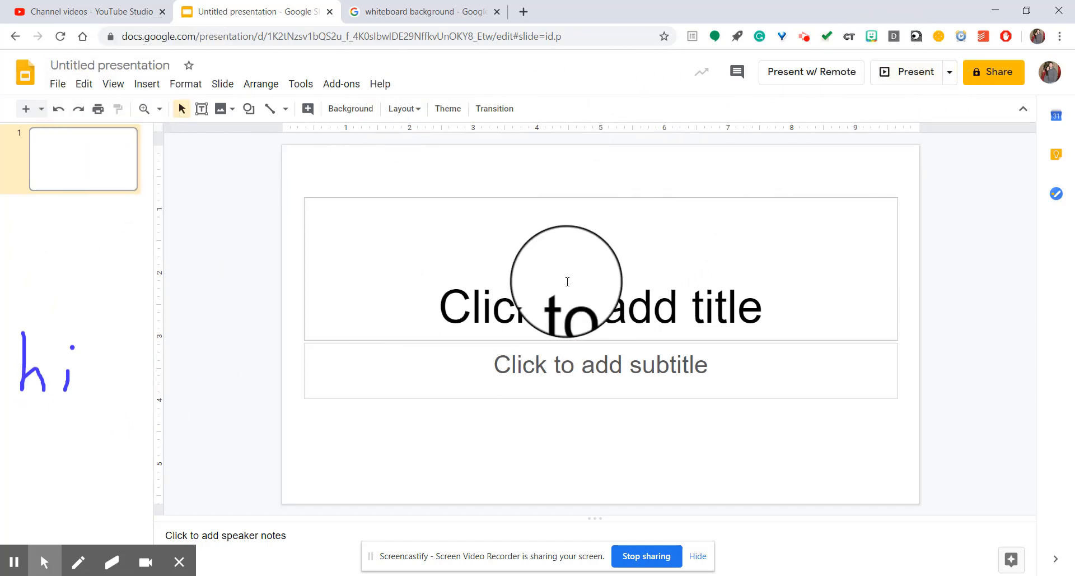
click(568, 281)
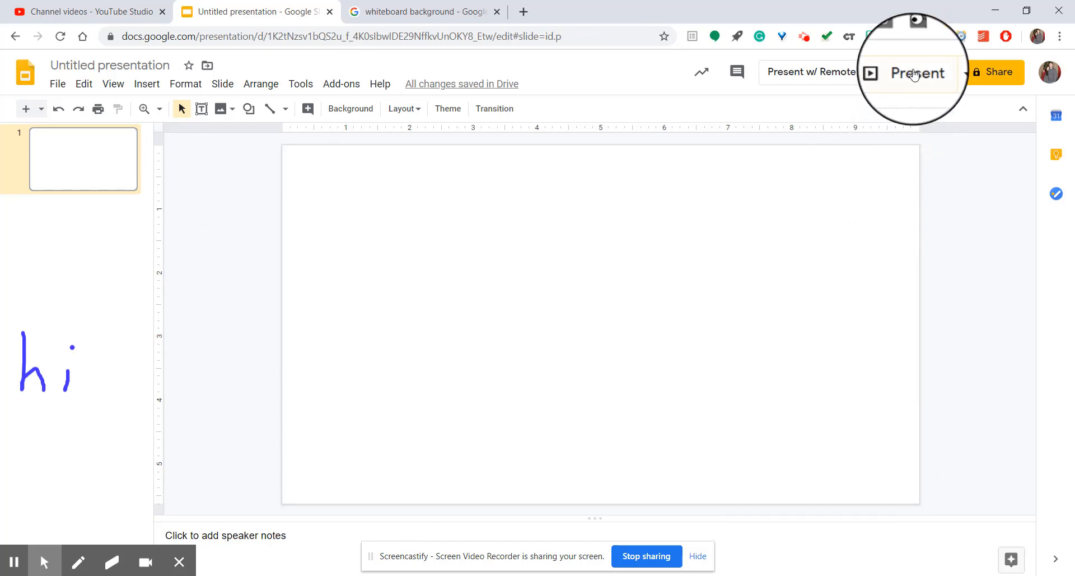
click(918, 73)
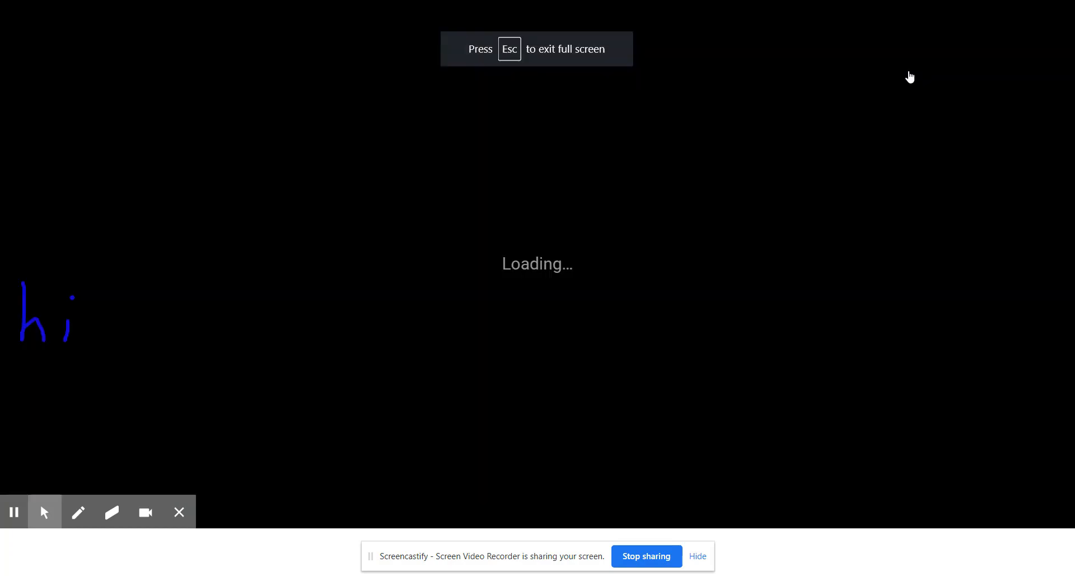